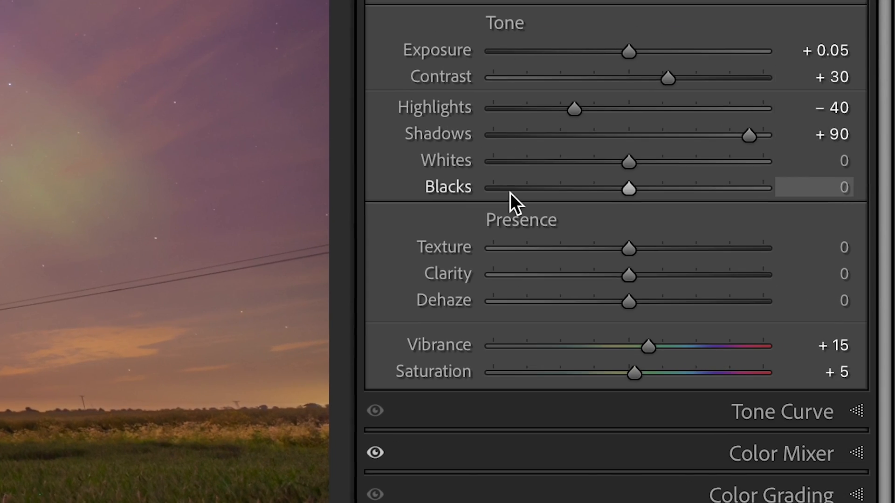
mouse_move(473, 299)
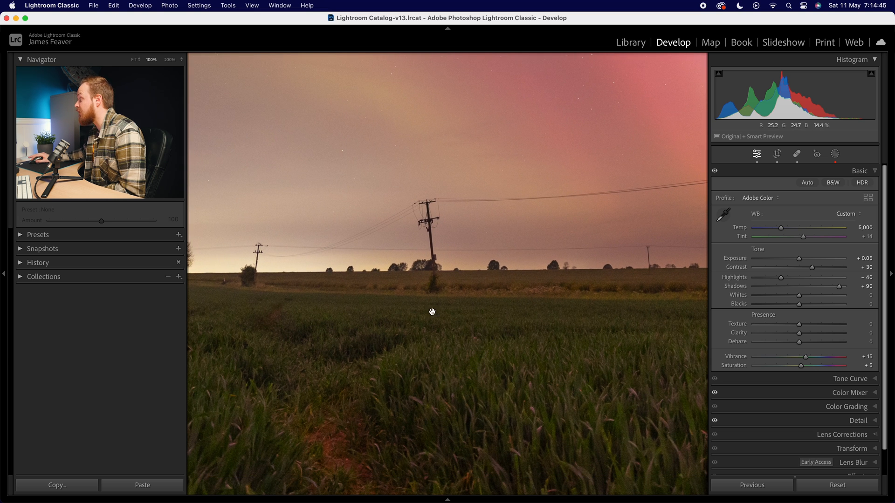
Raise the Texture slider and settle it at +20 on the night-sky photo.
left_click_drag(795, 325, 804, 324)
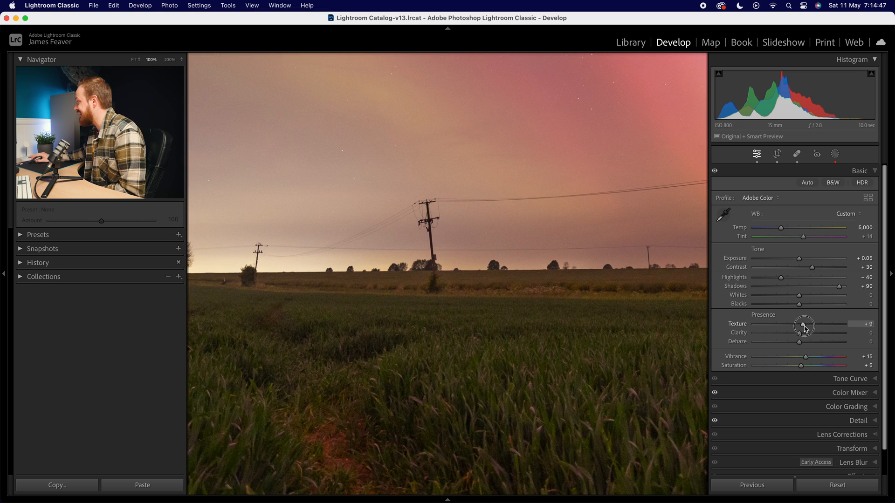
left_click_drag(804, 326, 810, 326)
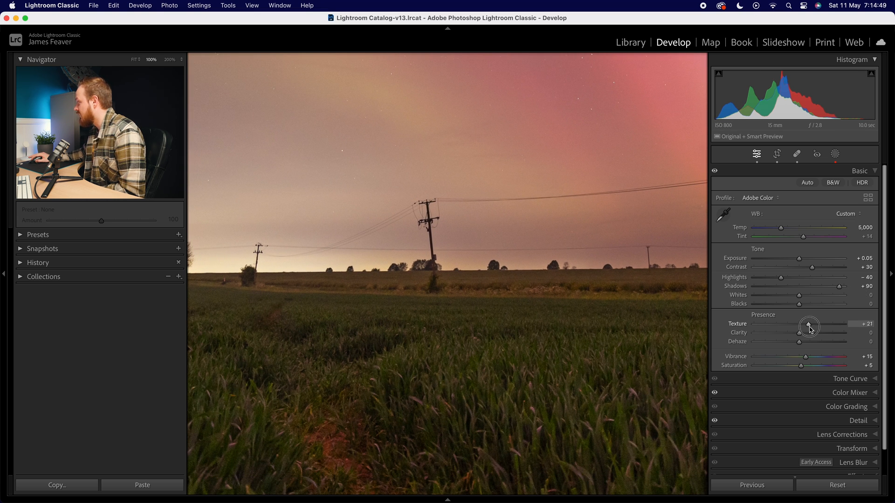
left_click_drag(810, 330, 806, 330)
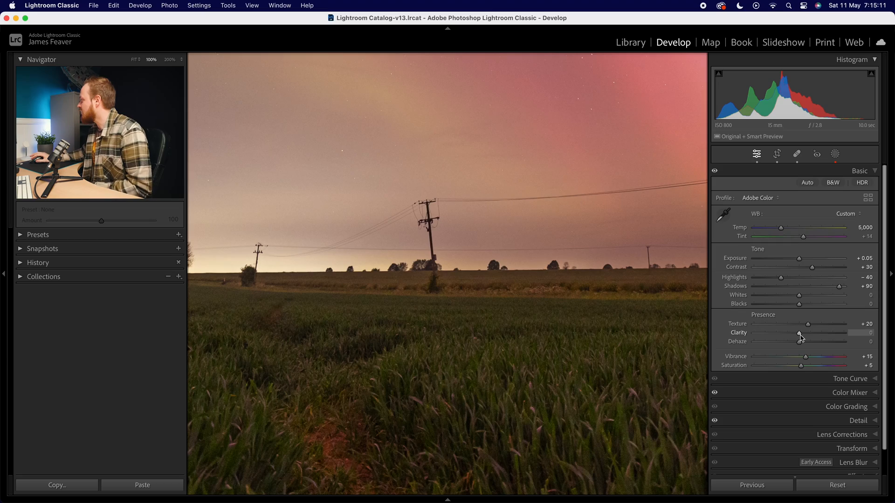
Push Clarity high to preview the effect, then settle it at +20.
left_click_drag(798, 334, 809, 334)
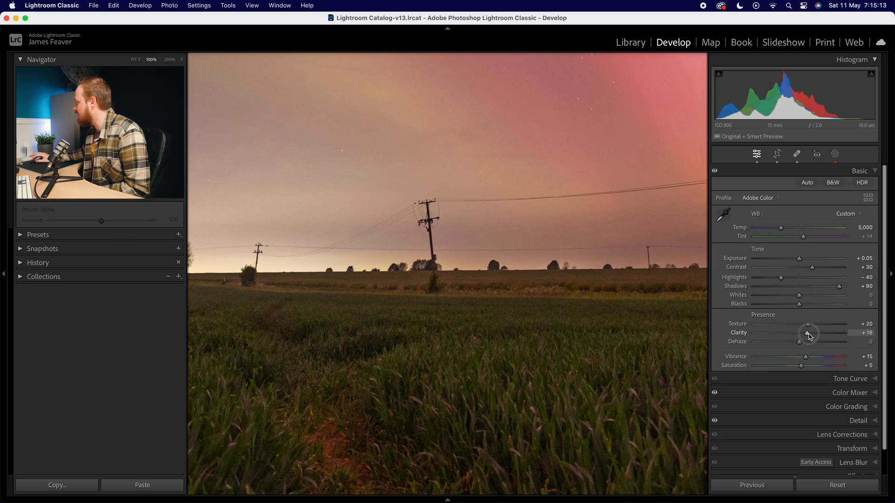
left_click_drag(808, 334, 813, 334)
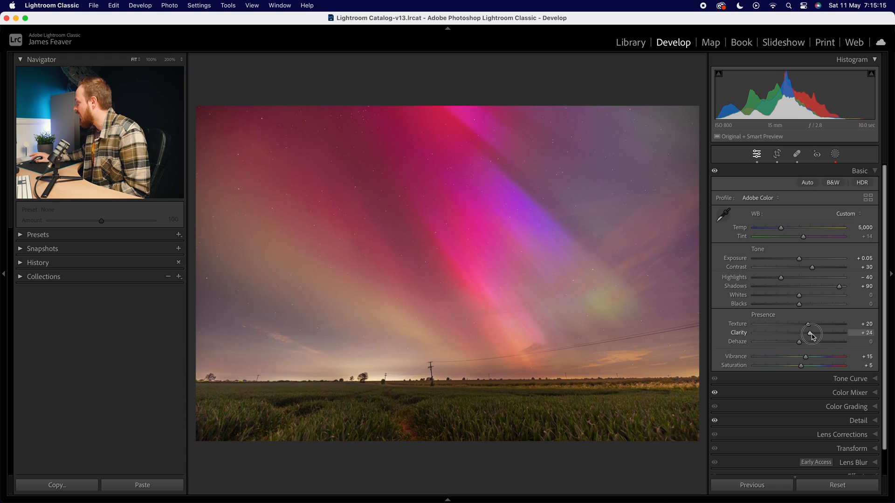
left_click_drag(810, 334, 845, 334)
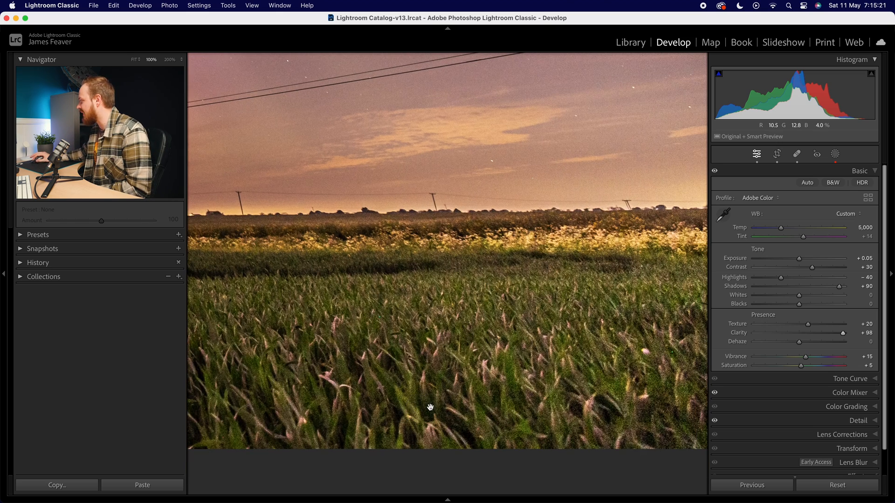
mouse_move(550, 358)
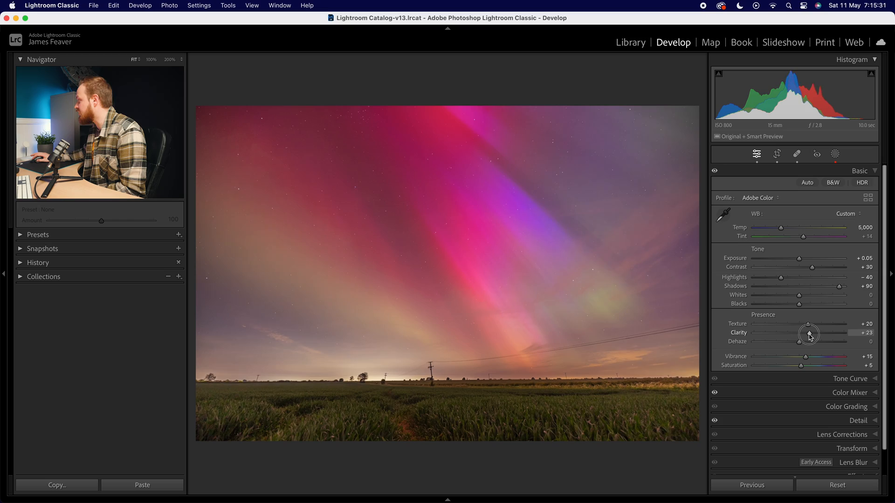
left_click_drag(810, 333, 808, 333)
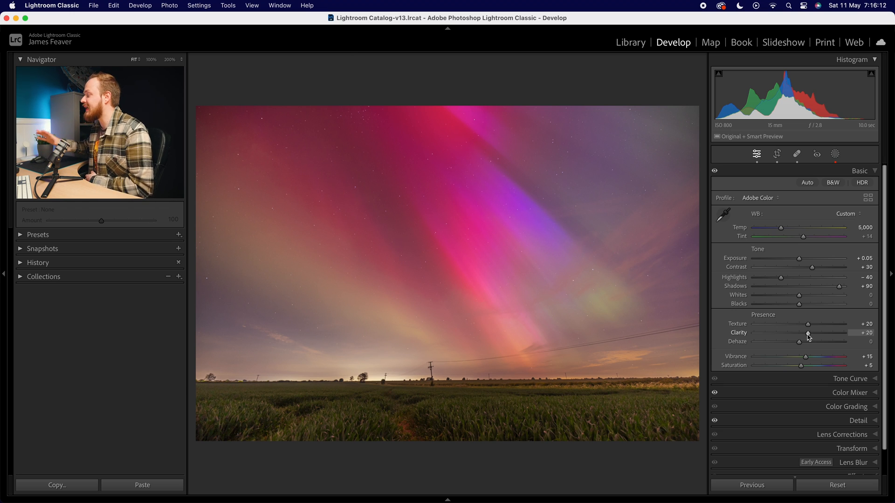
mouse_move(799, 345)
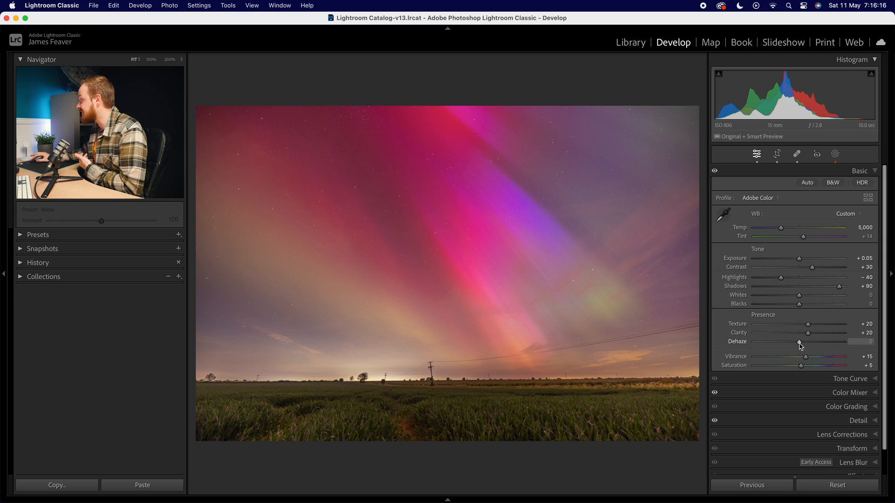
Push Dehaze high to darken the sky as a preview, then lower it to +20.
left_click_drag(799, 345, 844, 345)
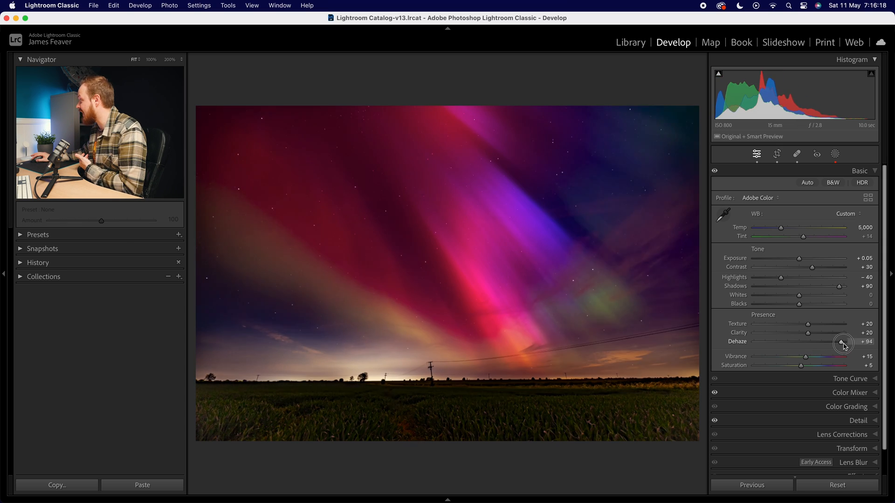
left_click_drag(843, 342, 836, 342)
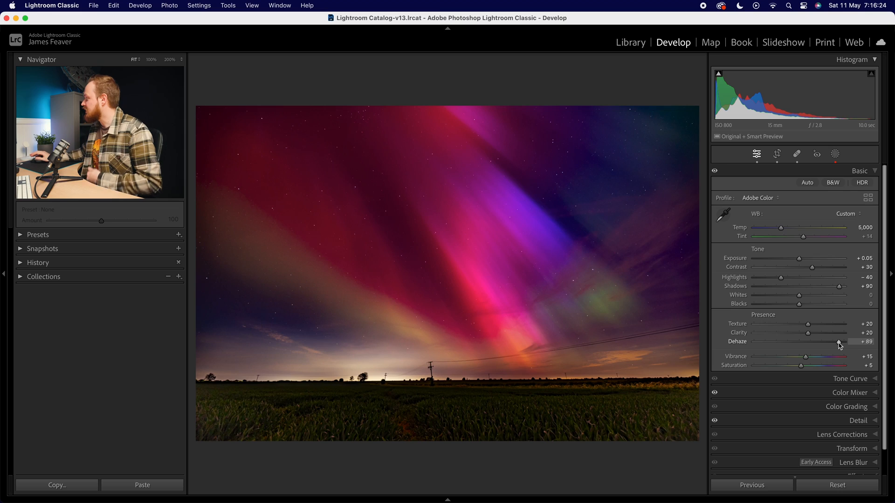
left_click_drag(839, 344, 807, 345)
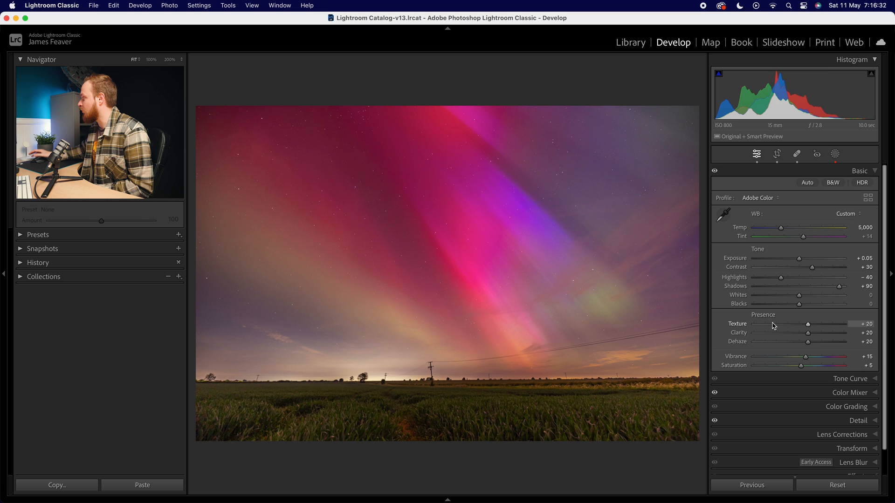
Nudge Exposure up from +0.05 to +0.25 to brighten the aurora slightly.
left_click_drag(790, 258, 801, 259)
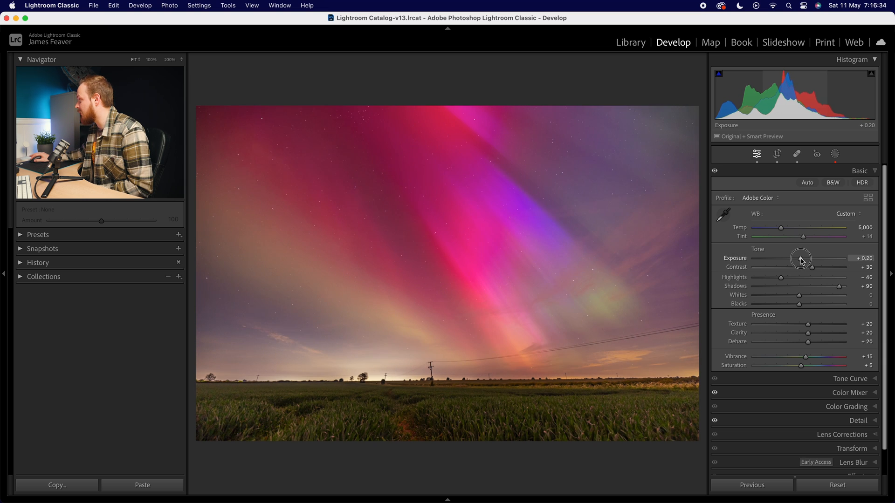
left_click_drag(800, 259, 804, 258)
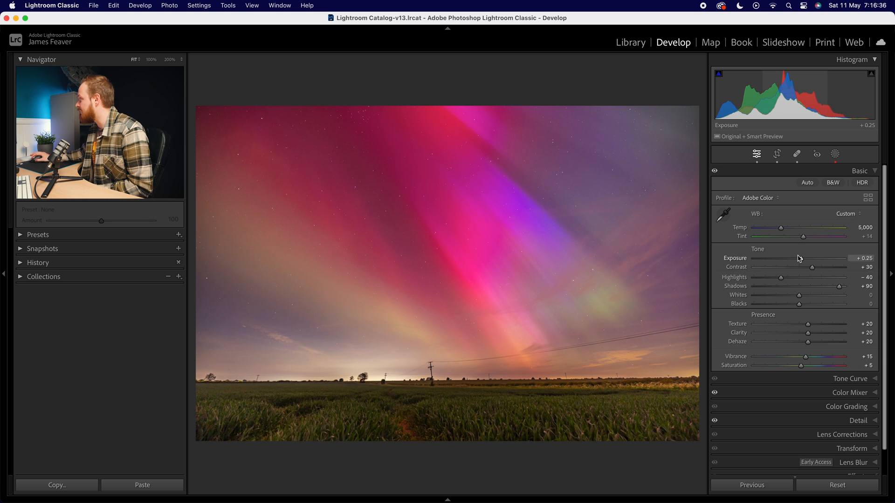